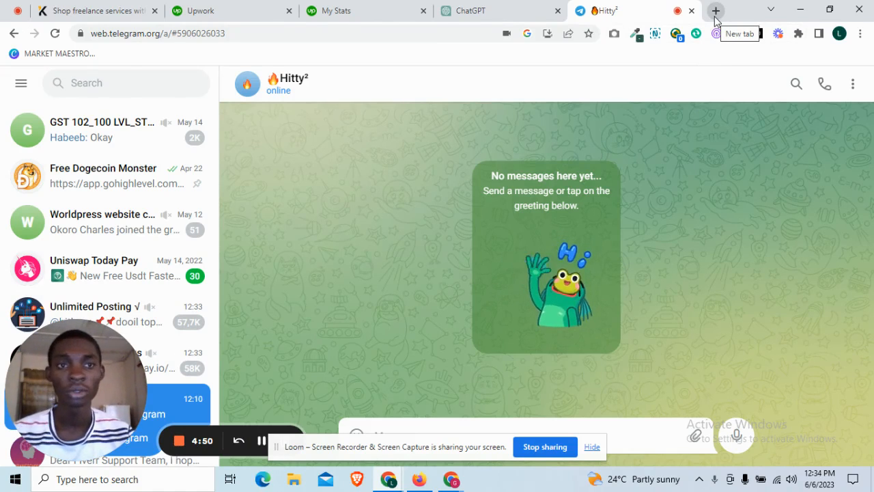
Start a new browser tab alongside the Telegram Web Hitty chat.
click(715, 11)
text(sellercenter.io/en)
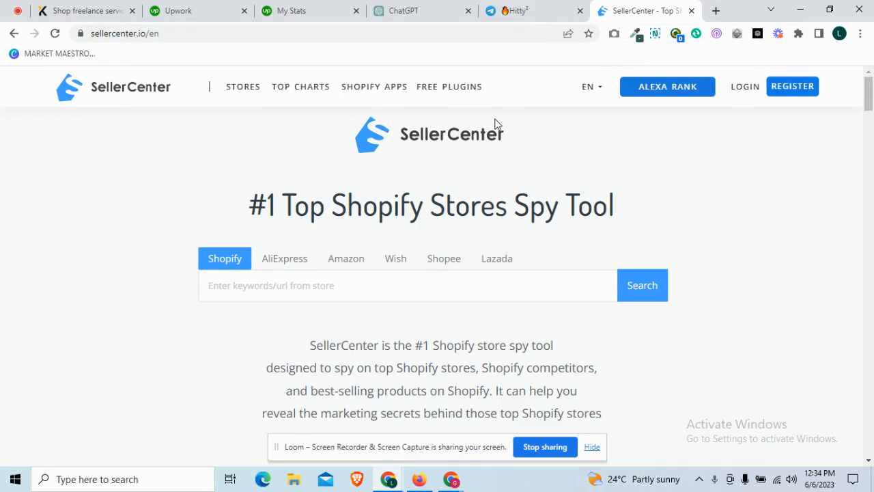
mouse_move(471, 258)
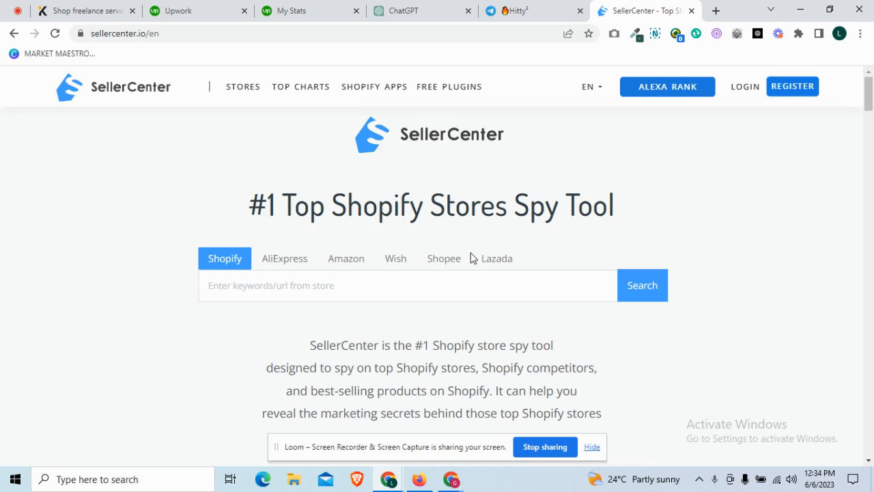
scroll(up, 3)
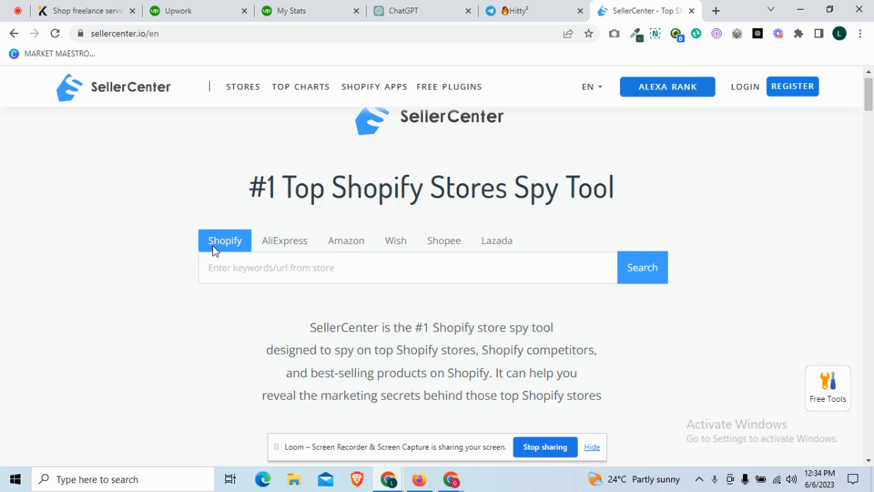
mouse_move(235, 252)
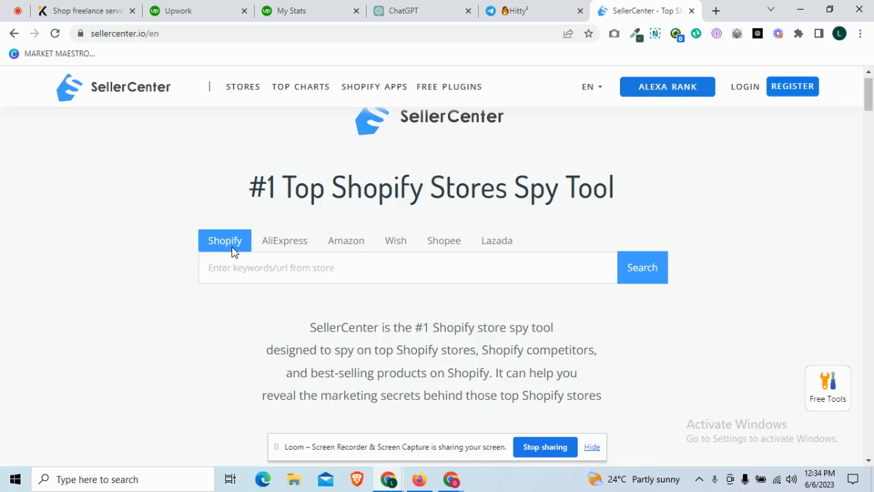
mouse_move(243, 87)
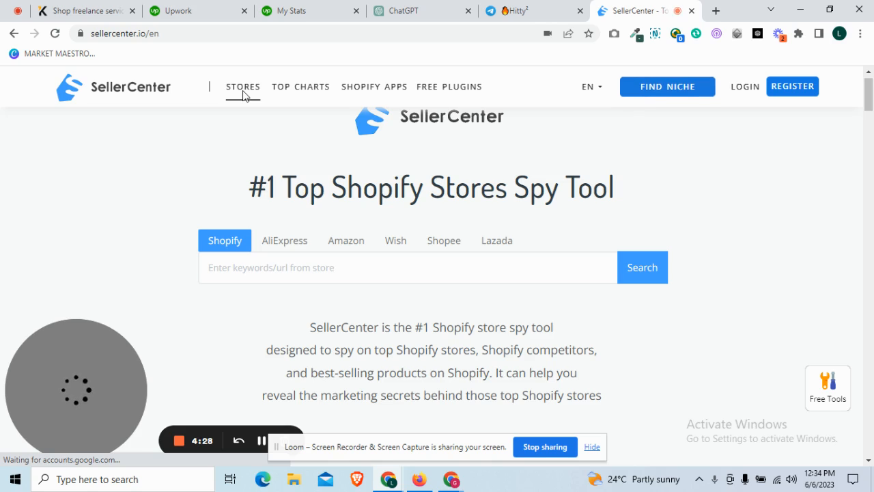
Go to the Shopify stores listing and sign in to the SellerCenter account.
click(244, 87)
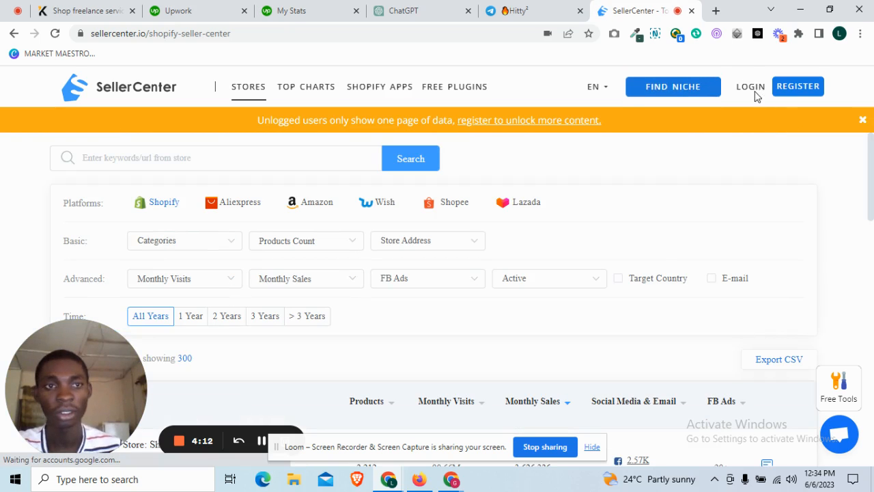
mouse_move(752, 90)
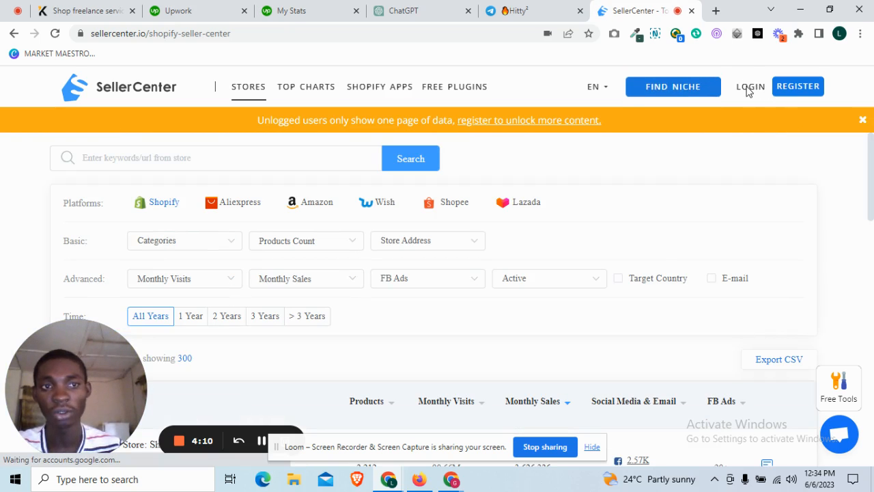
click(750, 87)
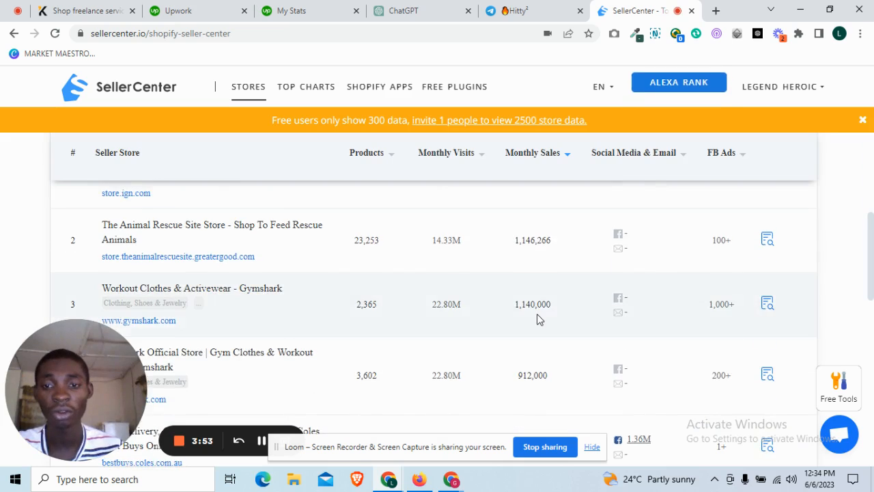
scroll(up, 3)
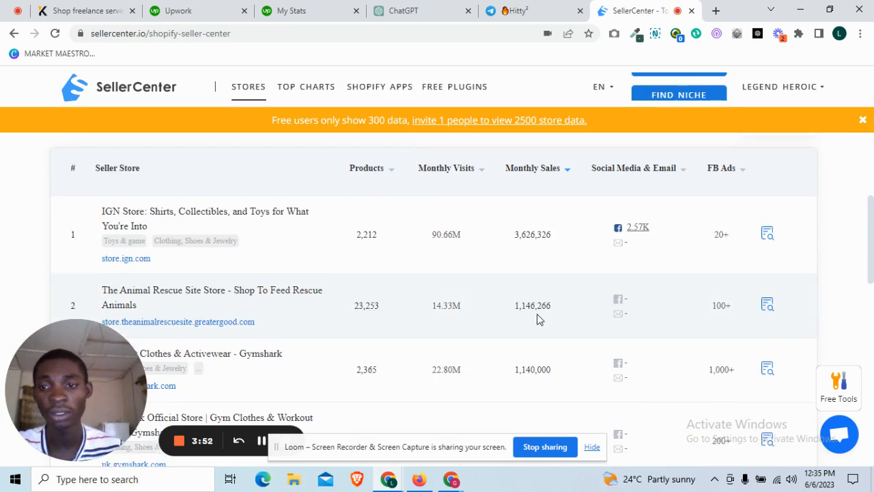
scroll(up, 3)
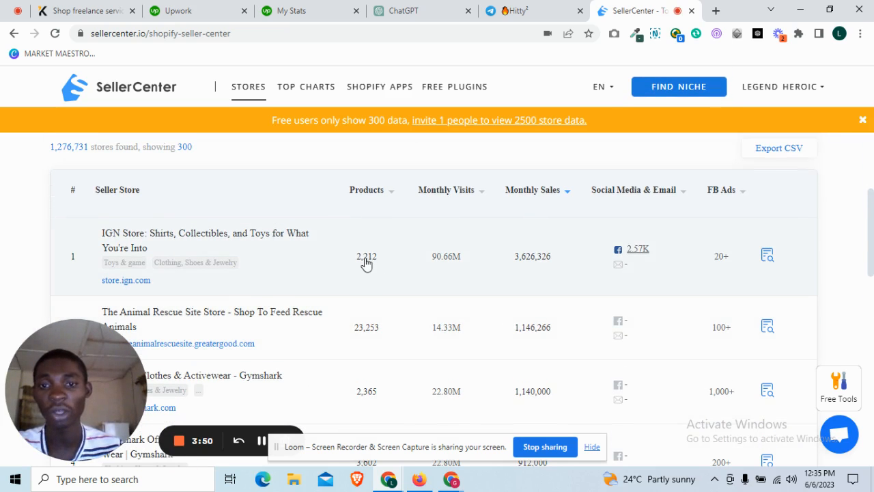
mouse_move(452, 266)
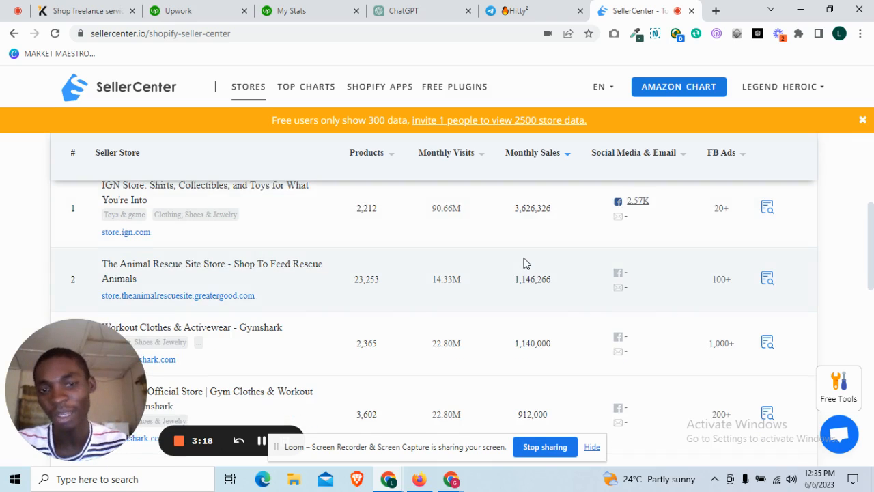
scroll(up, 3)
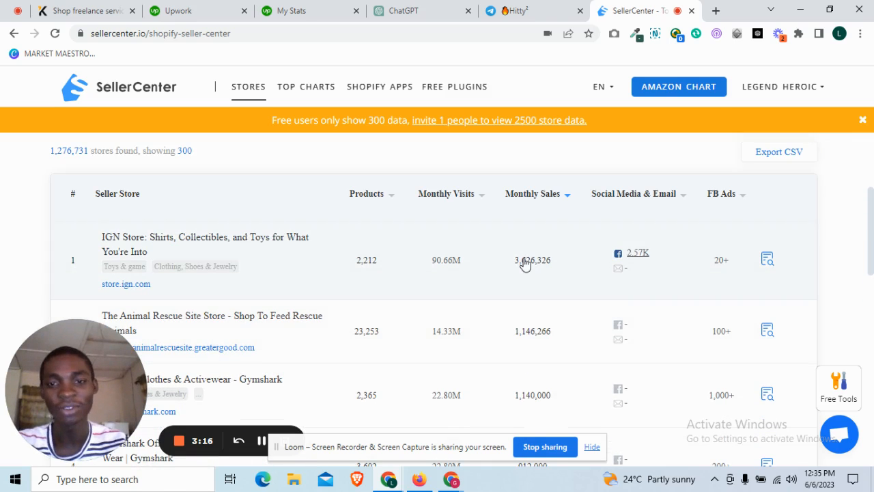
scroll(up, 3)
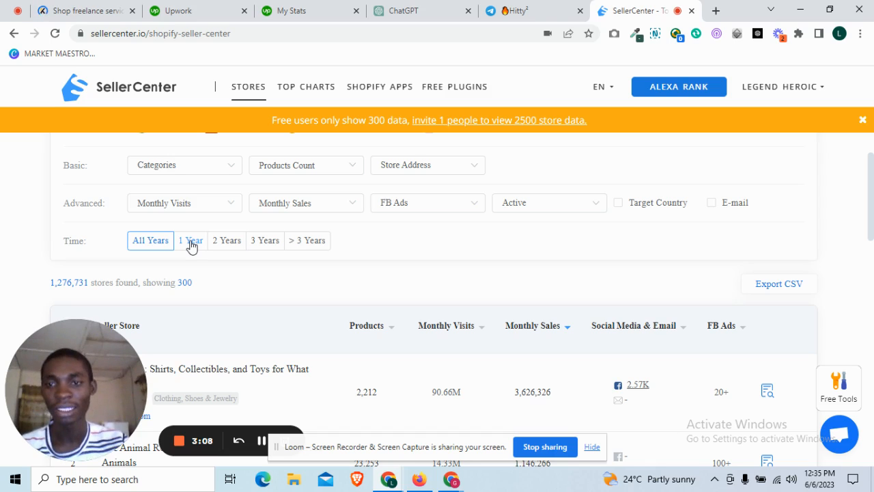
Limit stores to the 1 Year range with 1–100 monthly visits.
click(189, 240)
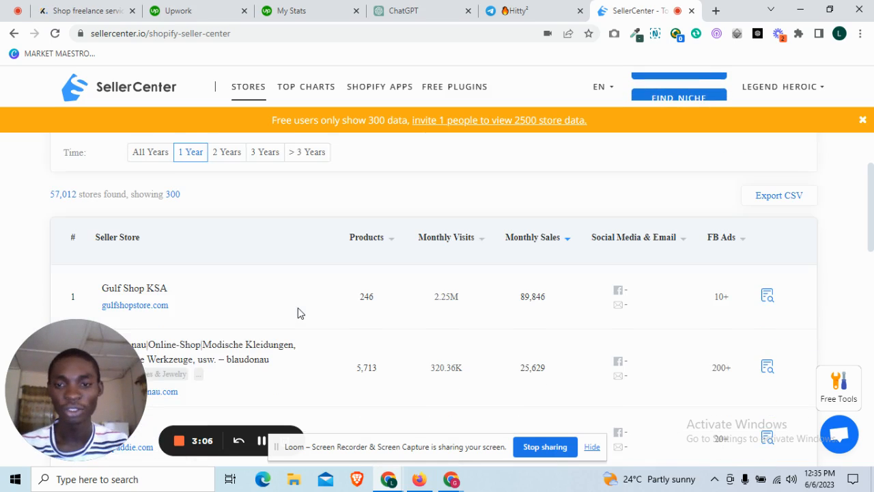
scroll(up, 3)
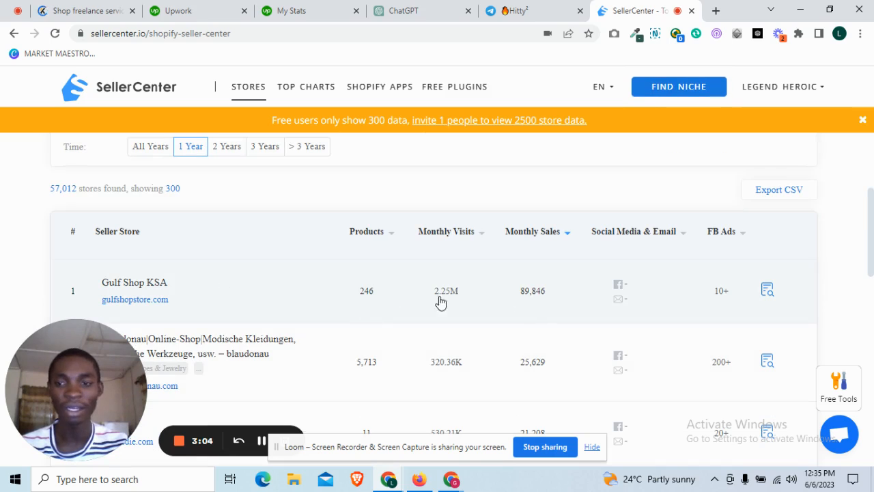
scroll(up, 3)
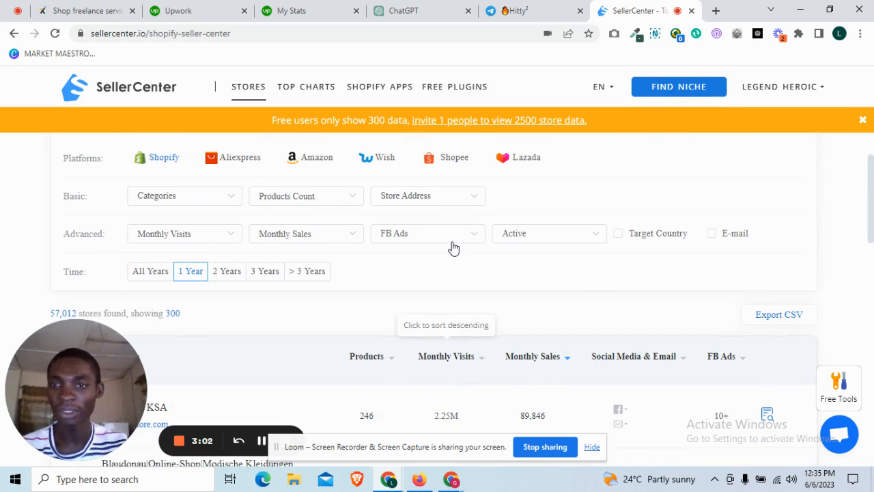
click(184, 232)
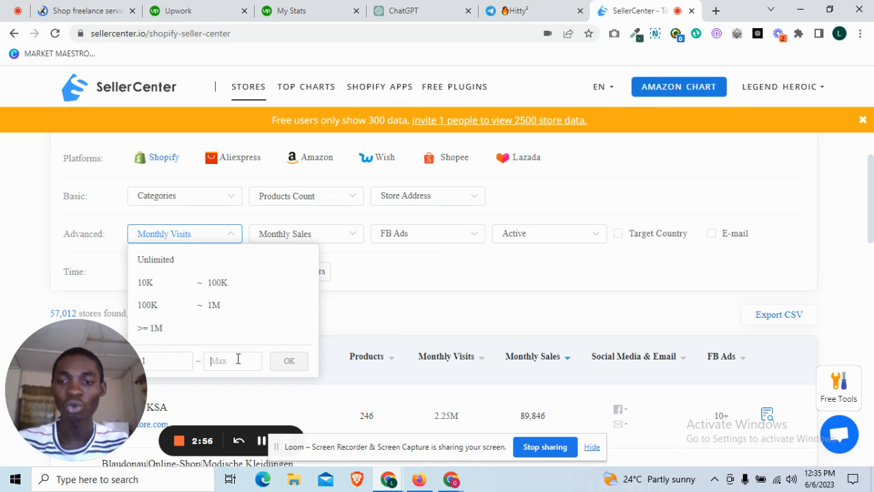
text(100)
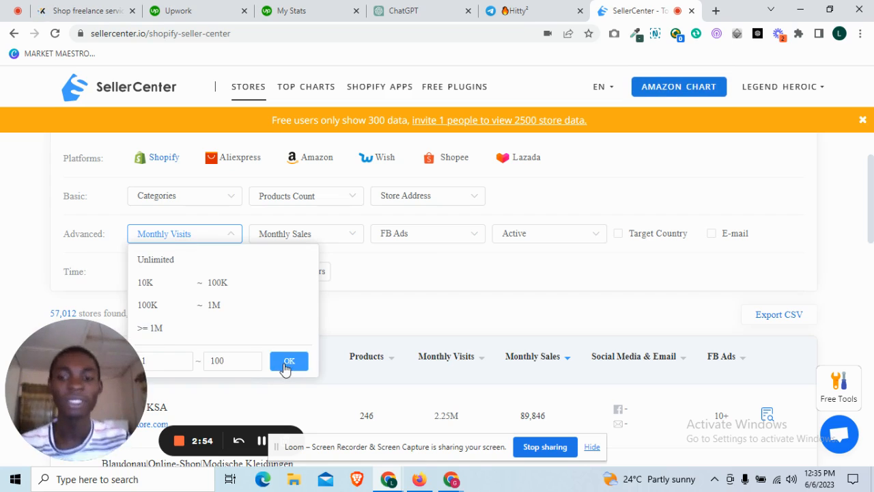
click(288, 361)
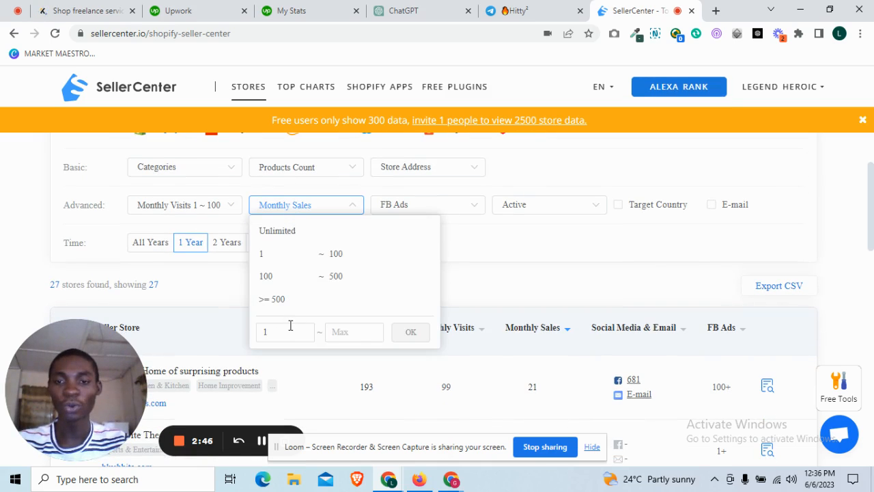
Limit monthly sales to 1–10, leaving 21 stores found.
text(10)
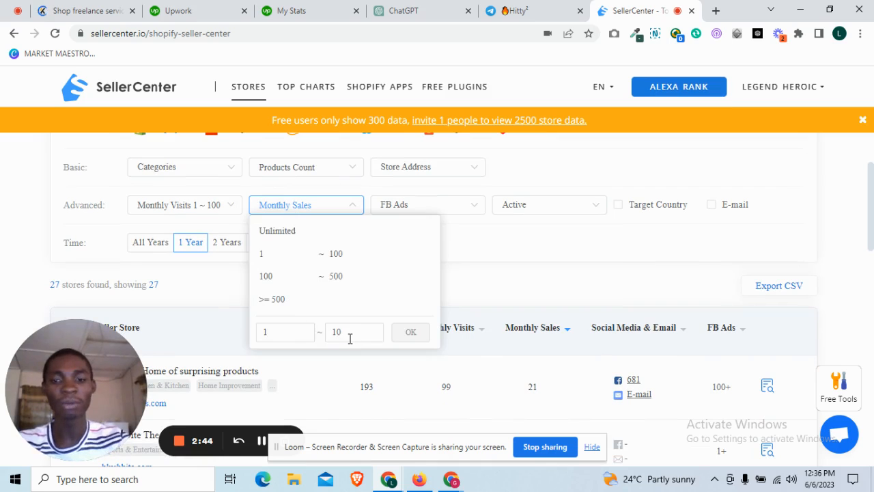
click(410, 332)
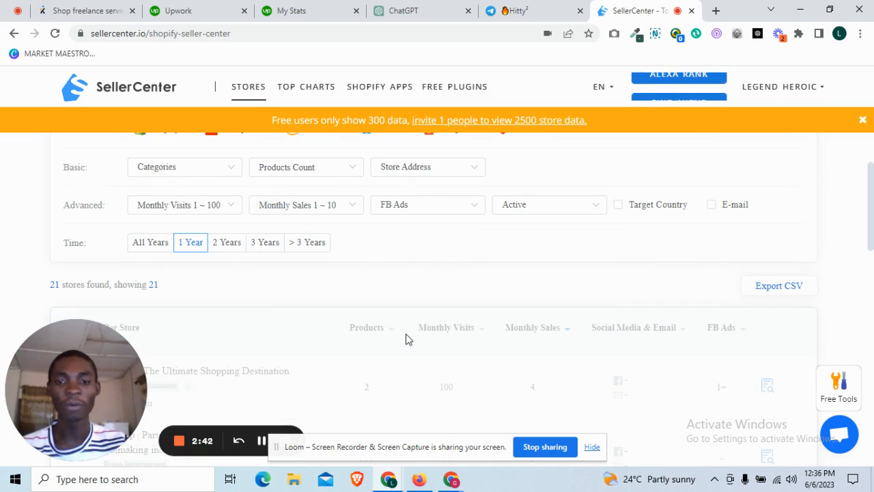
Scroll the filtered results to the last row, Neovida Cascara with 58 visits and 1 sale.
scroll(down, 3)
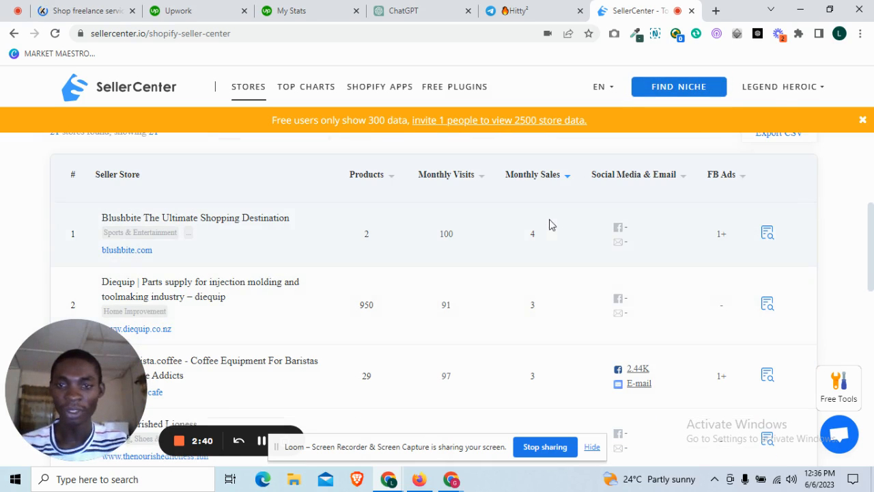
mouse_move(459, 241)
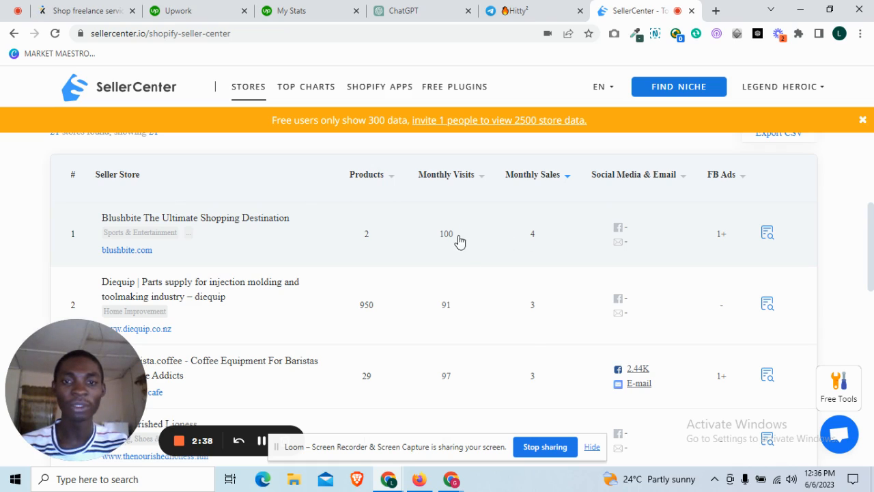
scroll(up, 3)
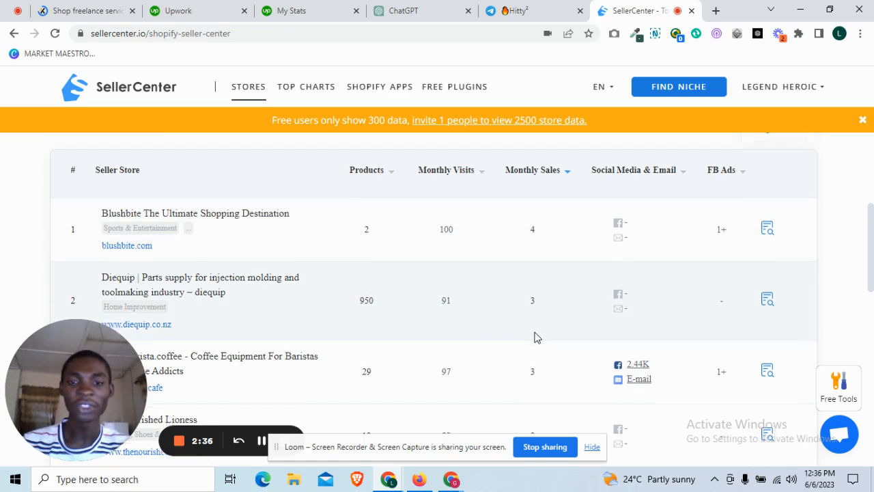
scroll(down, 3)
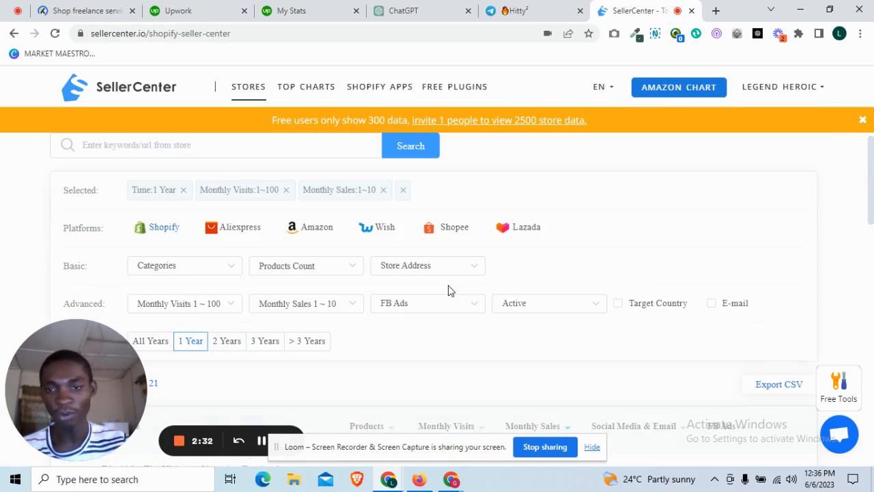
scroll(down, 3)
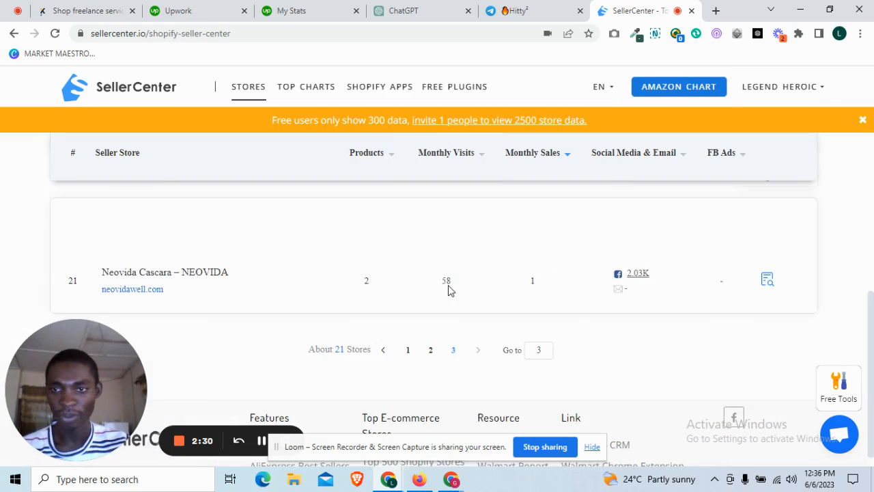
scroll(up, 3)
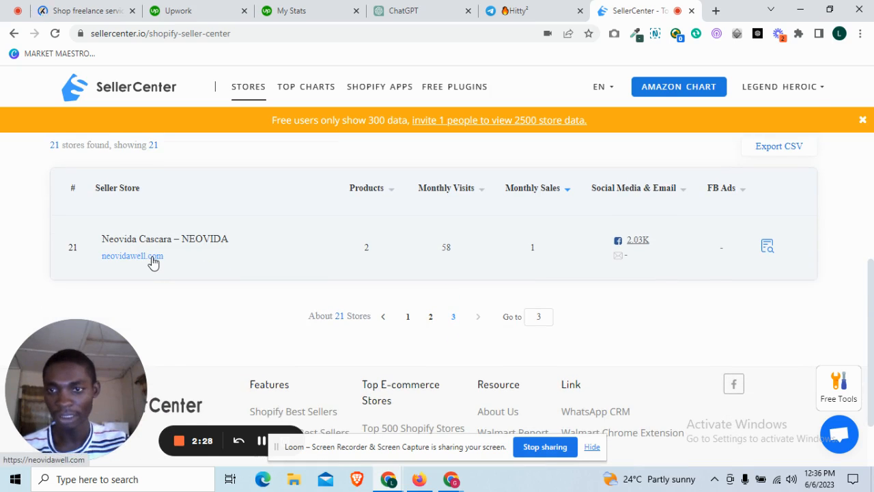
Visit neovidawell.com from the results and browse the homepage down to the footer.
click(132, 255)
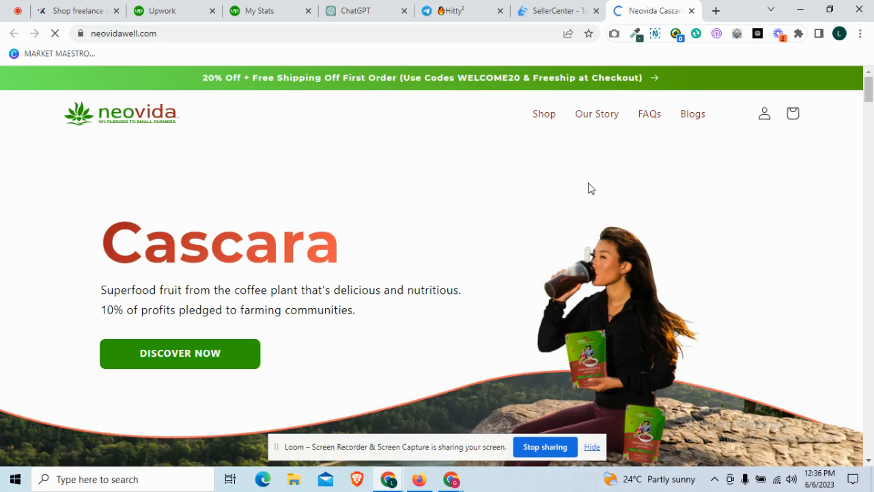
scroll(down, 3)
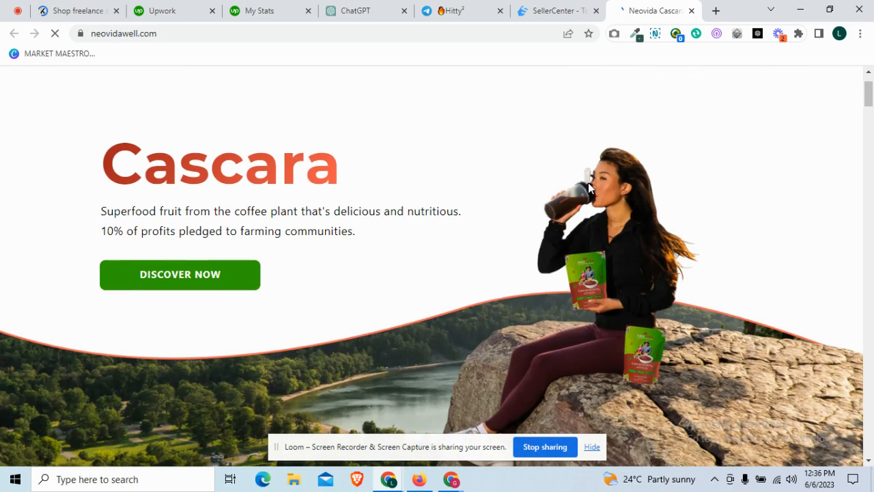
mouse_move(403, 295)
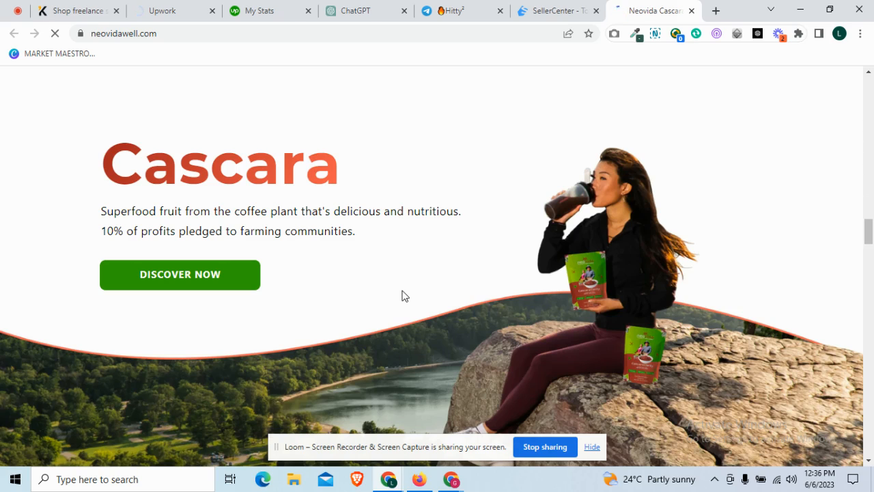
scroll(down, 3)
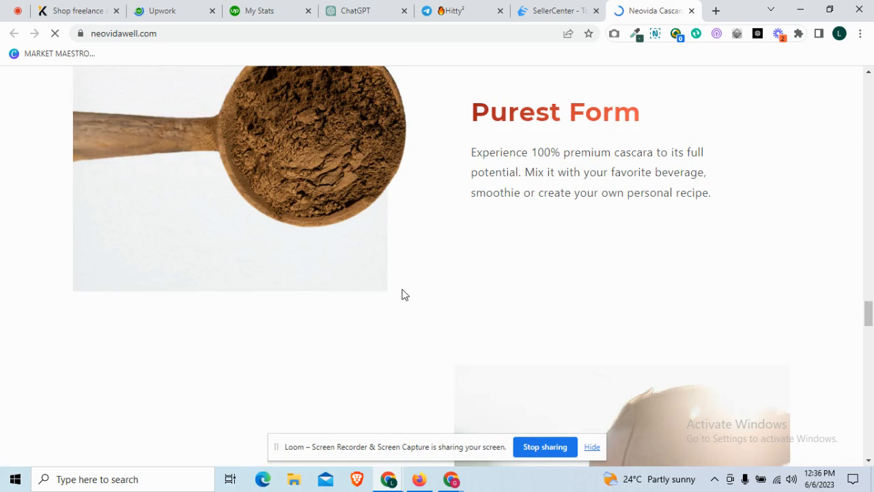
scroll(down, 3)
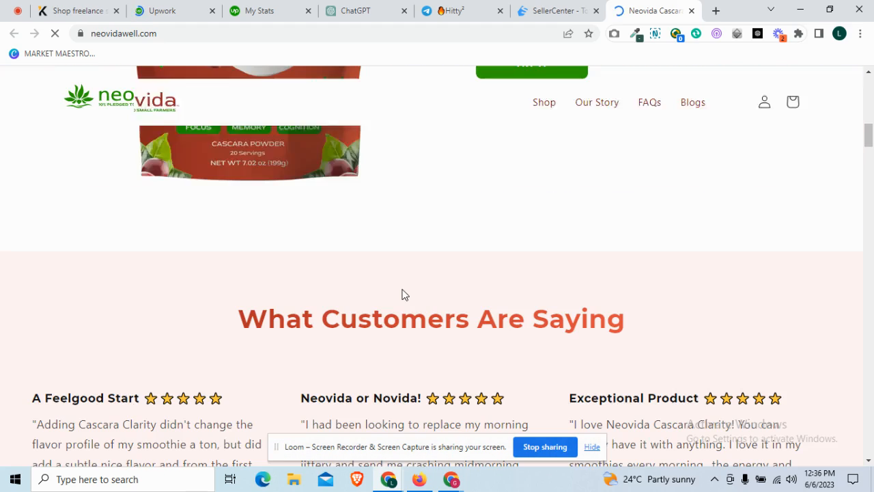
scroll(up, 3)
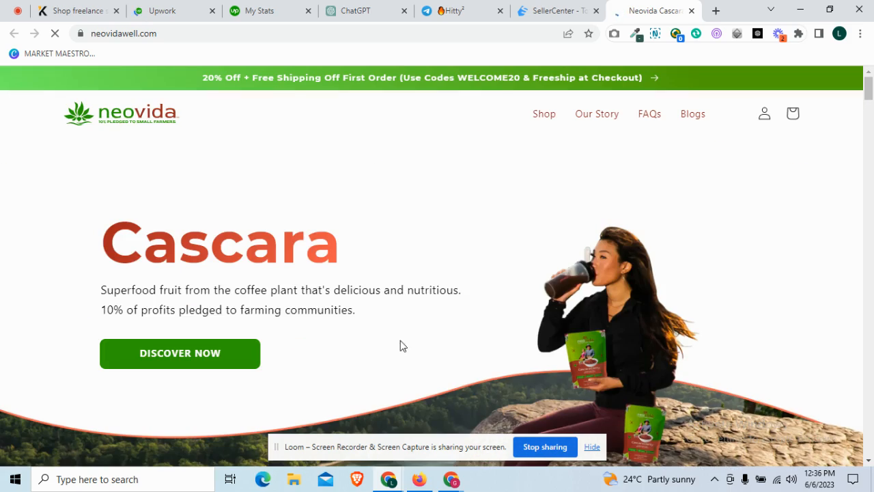
scroll(down, 3)
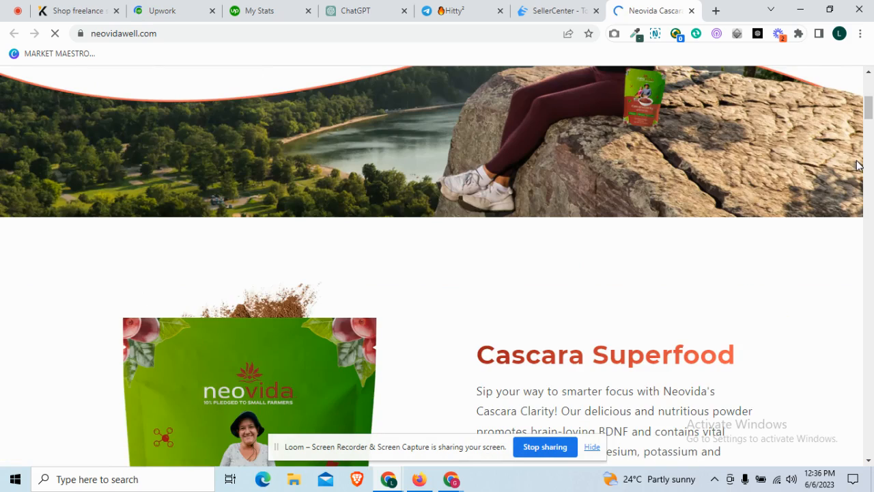
scroll(down, 3)
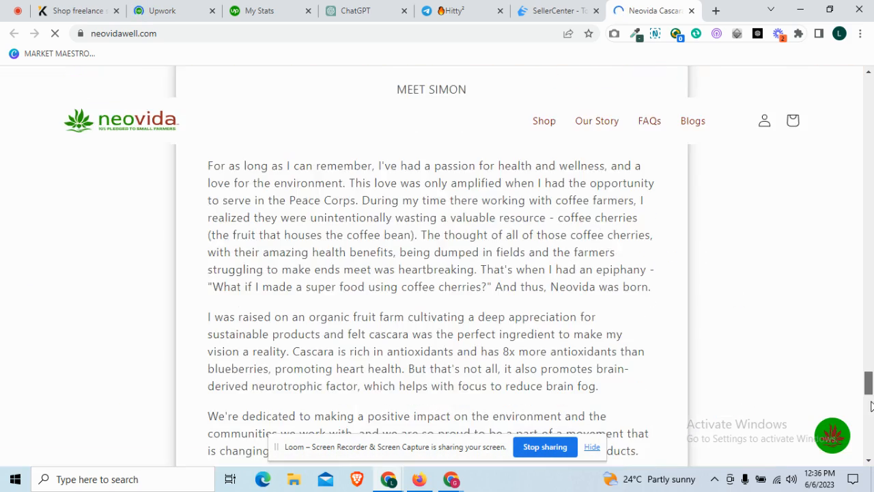
scroll(down, 3)
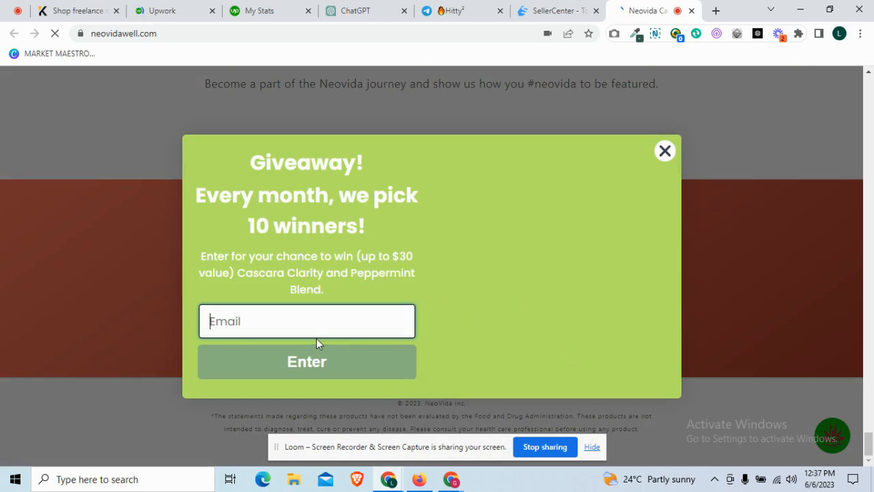
Dismiss the giveaway pop-up and start the store's AI live chat with Neo.
click(306, 360)
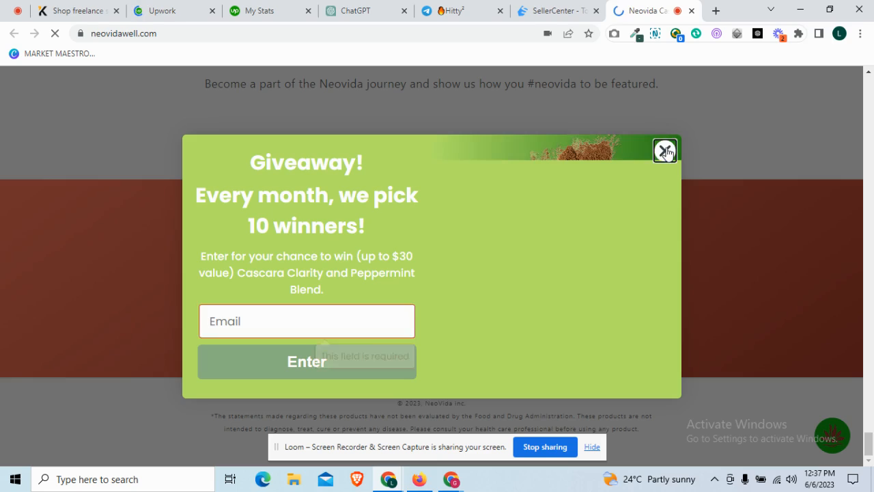
click(664, 150)
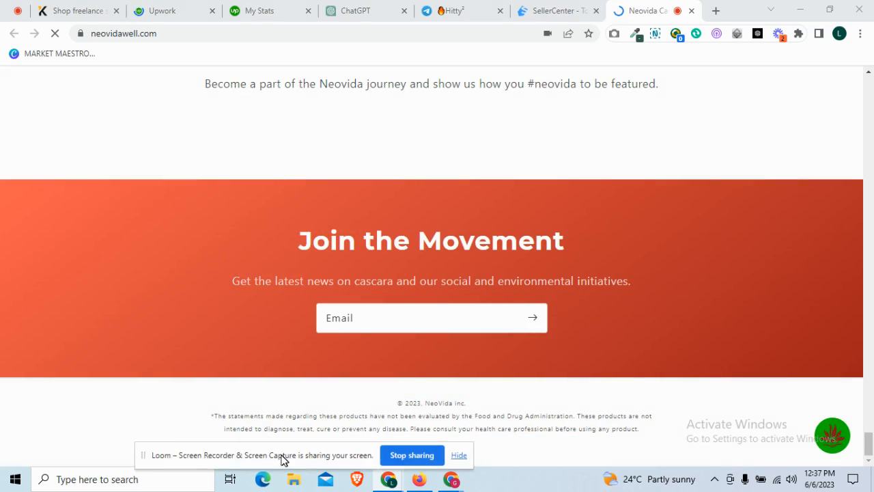
click(832, 436)
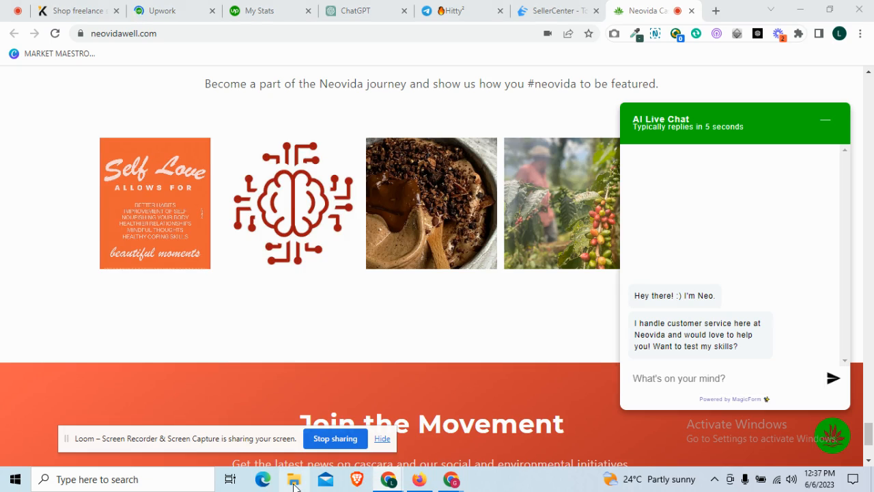
click(294, 478)
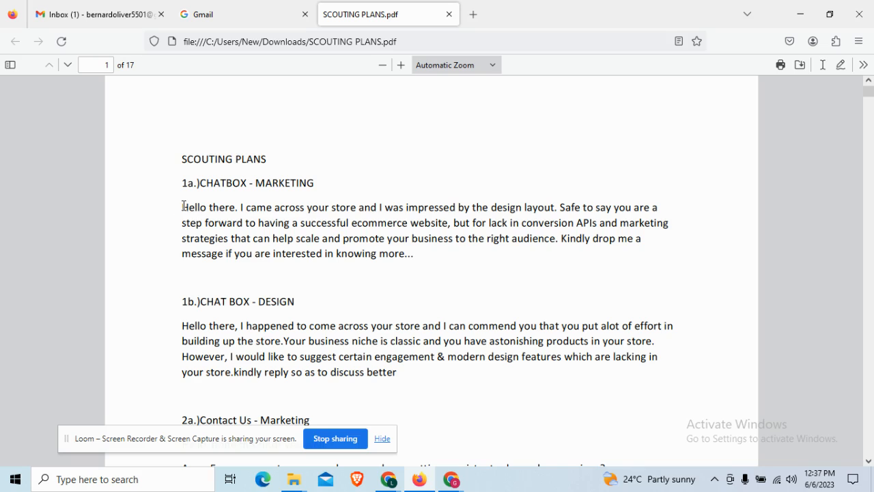
Copy the 1a CHATBOX - MARKETING paragraph and send it as a message to the chat bot.
drag(183, 207, 449, 238)
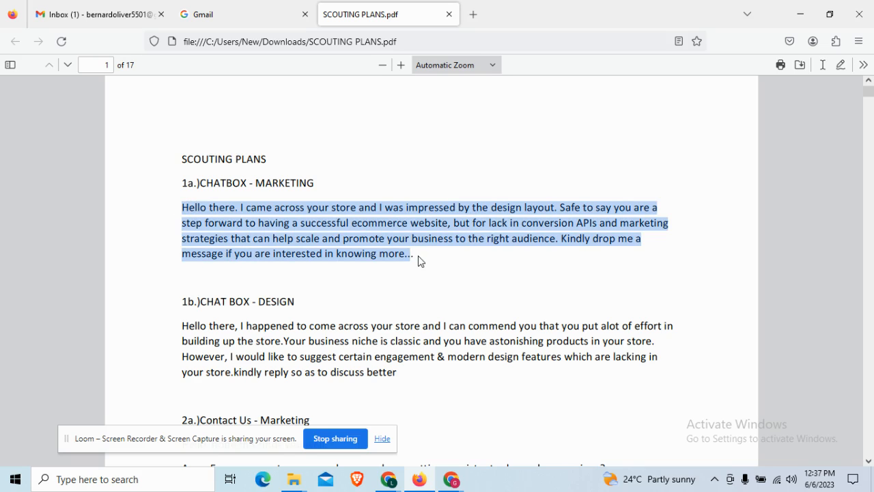
mouse_move(398, 458)
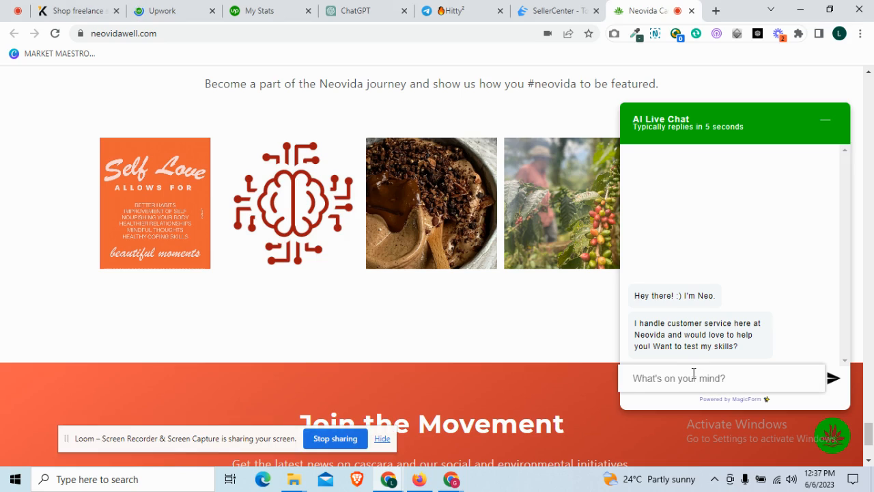
text(ge if you are interested in knowing more.)
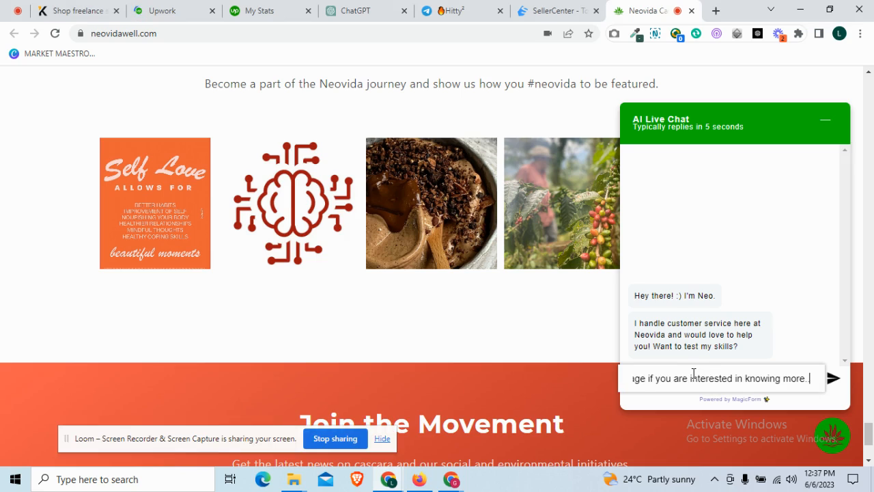
click(836, 377)
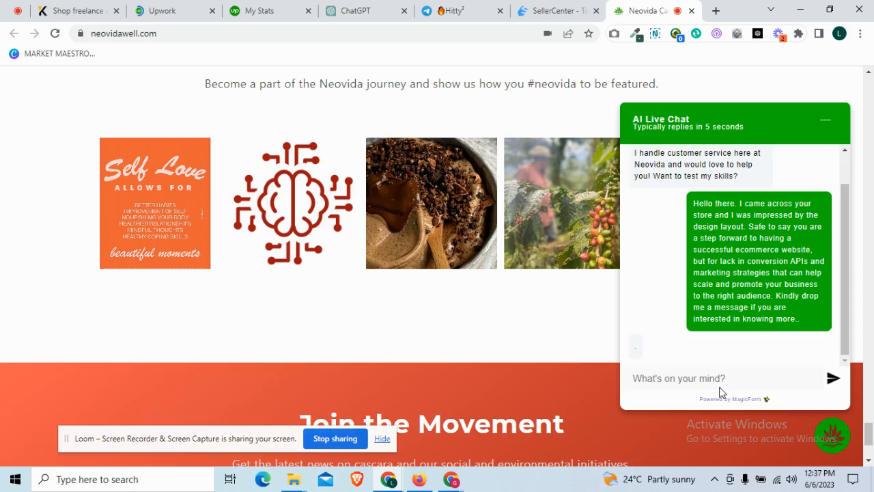
mouse_move(817, 465)
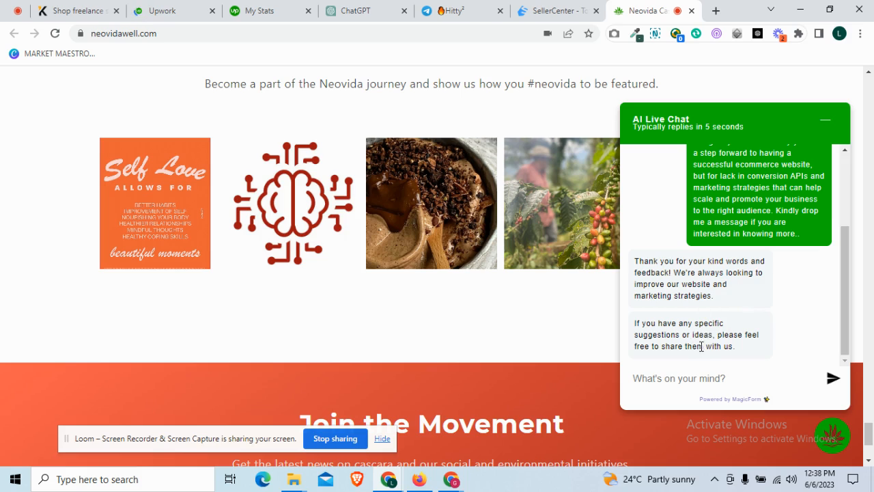
scroll(down, 3)
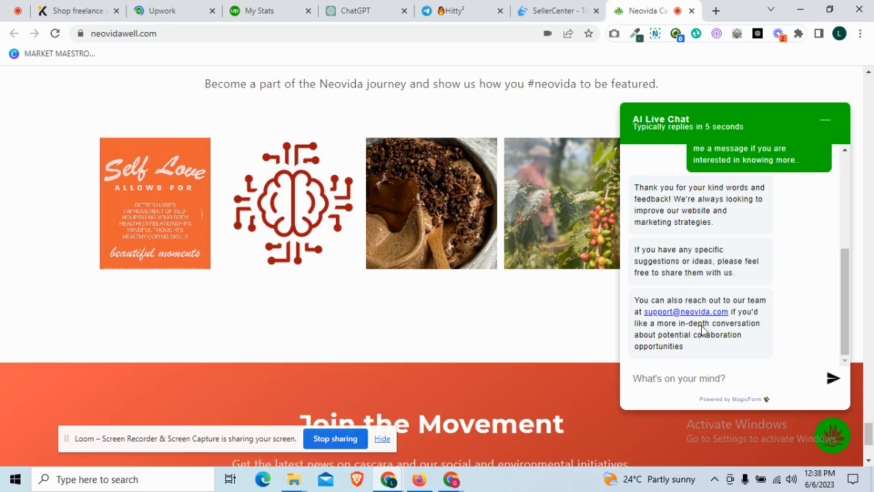
scroll(down, 3)
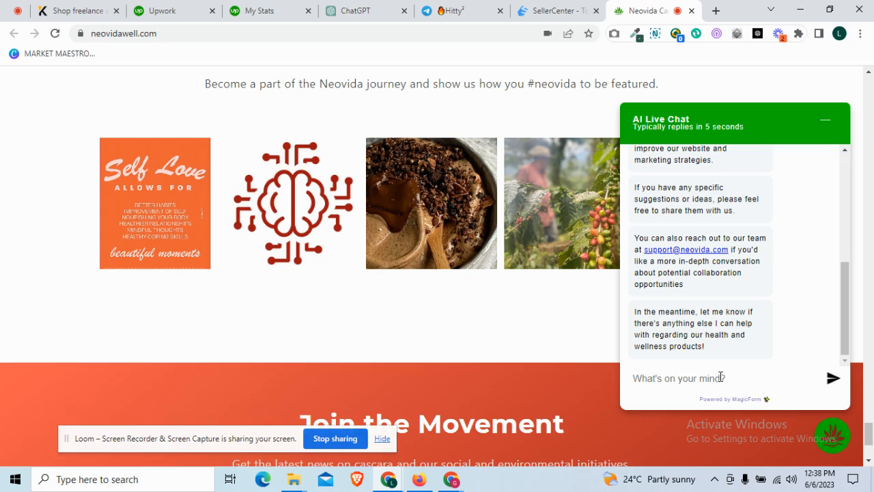
mouse_move(315, 410)
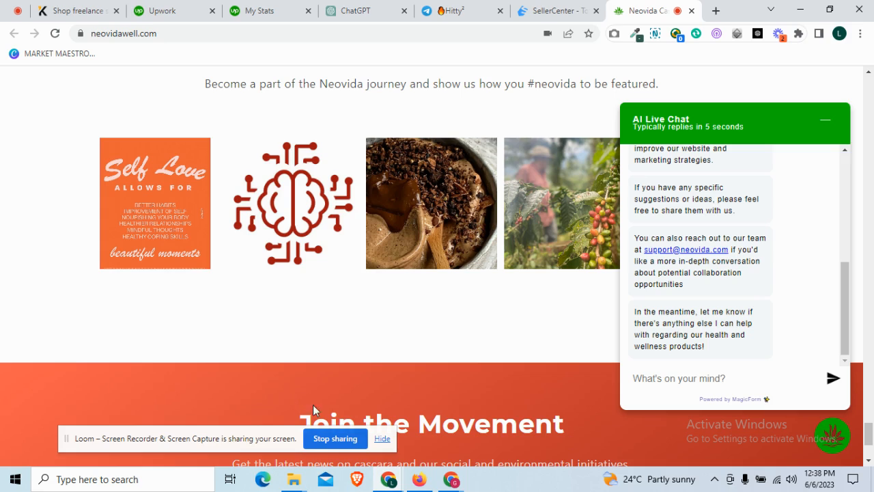